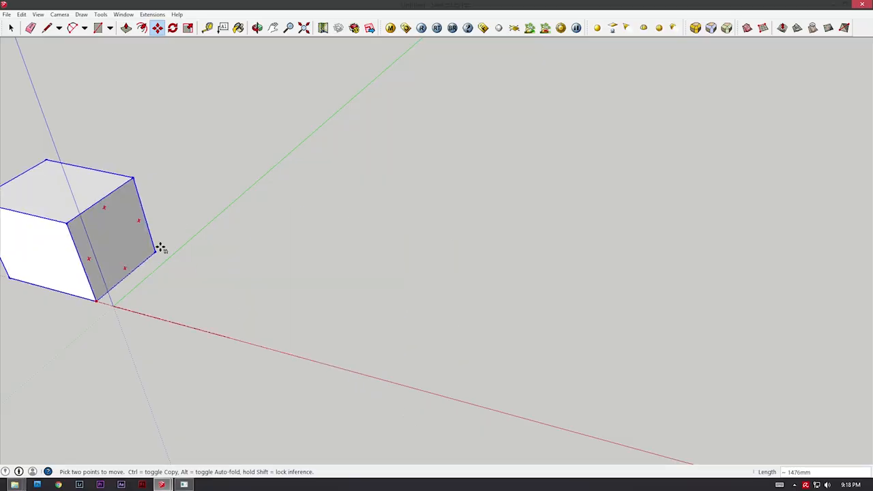
Slide the box along the red axis until it sits beside the origin.
drag(161, 249, 355, 320)
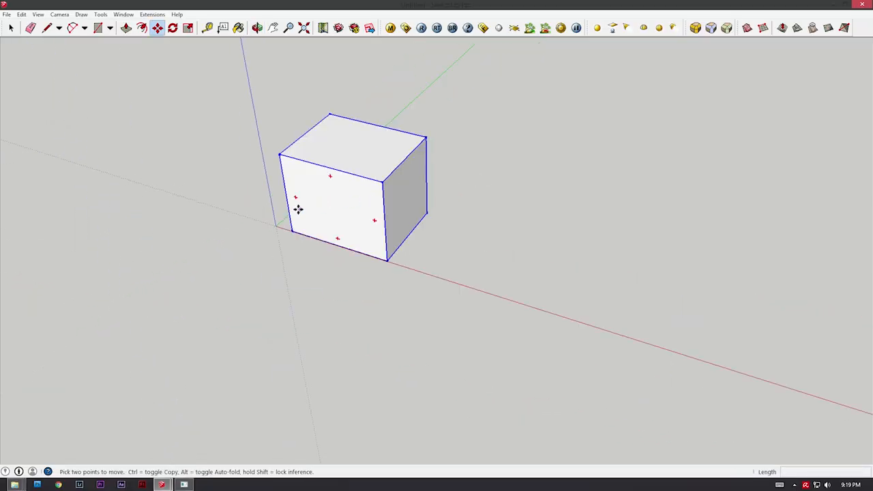
Lift the box straight up along the blue axis to hover above the origin.
drag(297, 210, 194, 131)
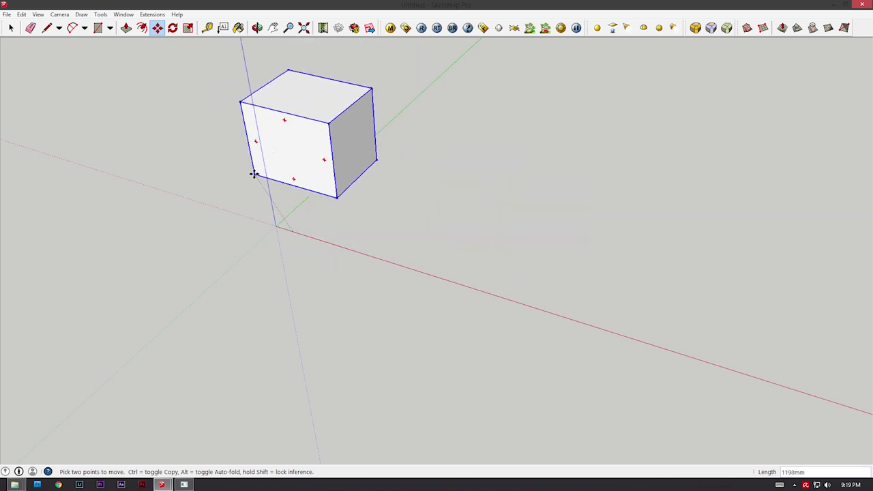
drag(254, 174, 266, 169)
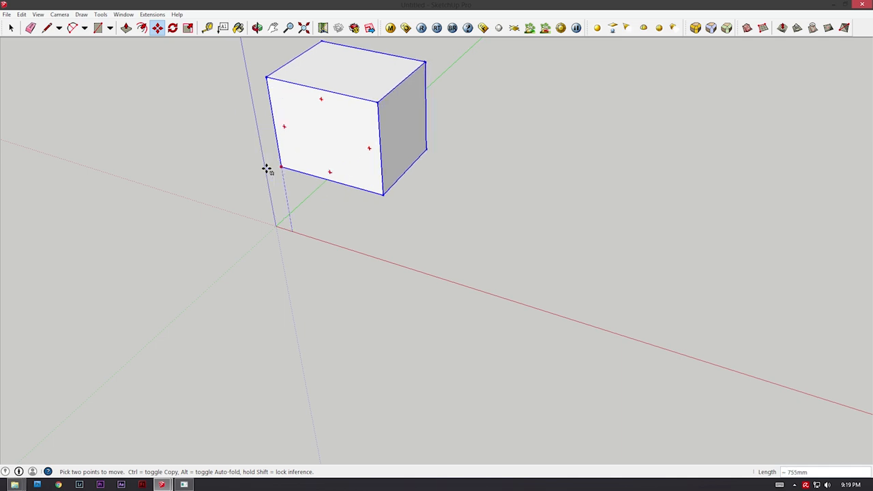